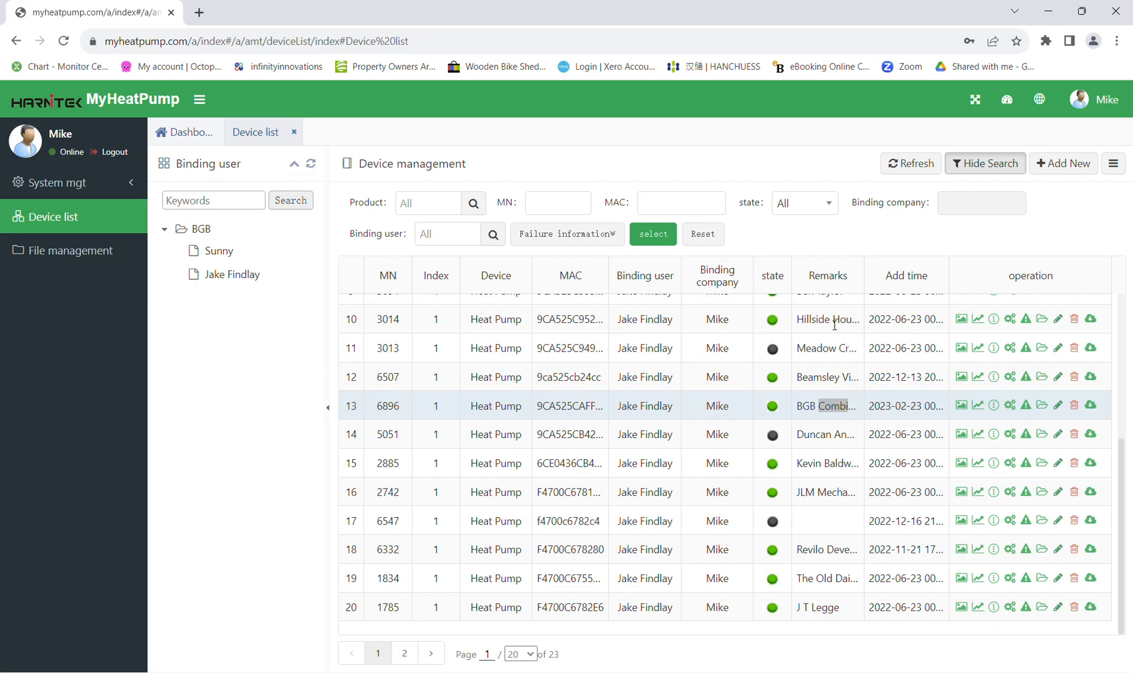
pyautogui.moveTo(561, 420)
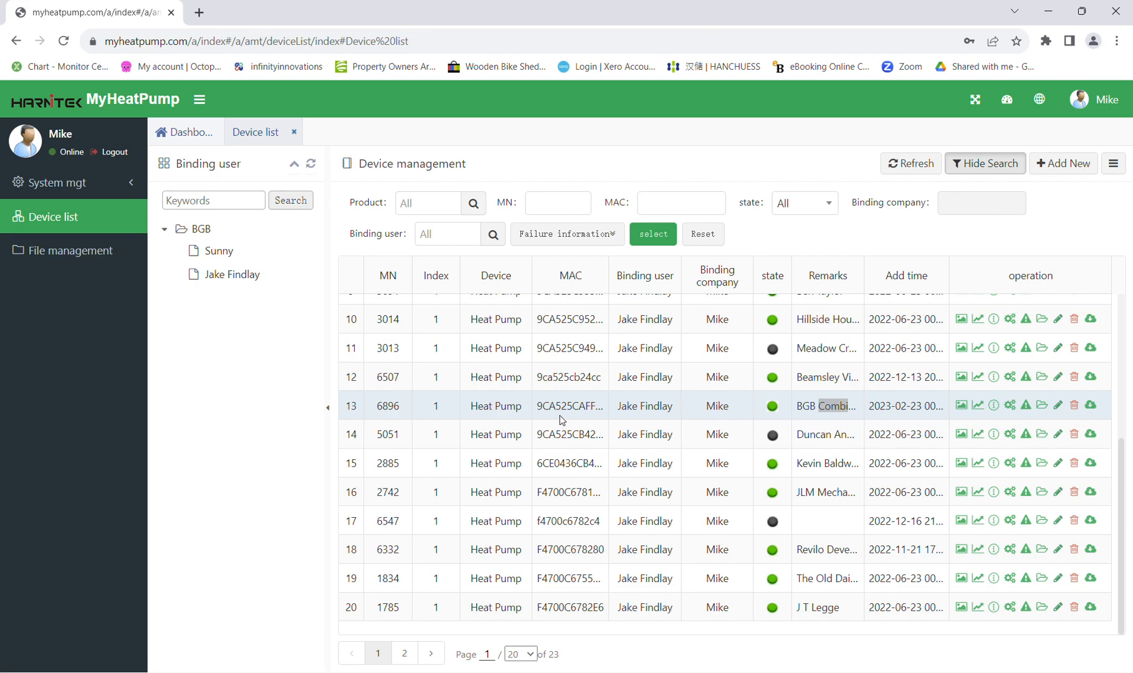
pyautogui.moveTo(757, 415)
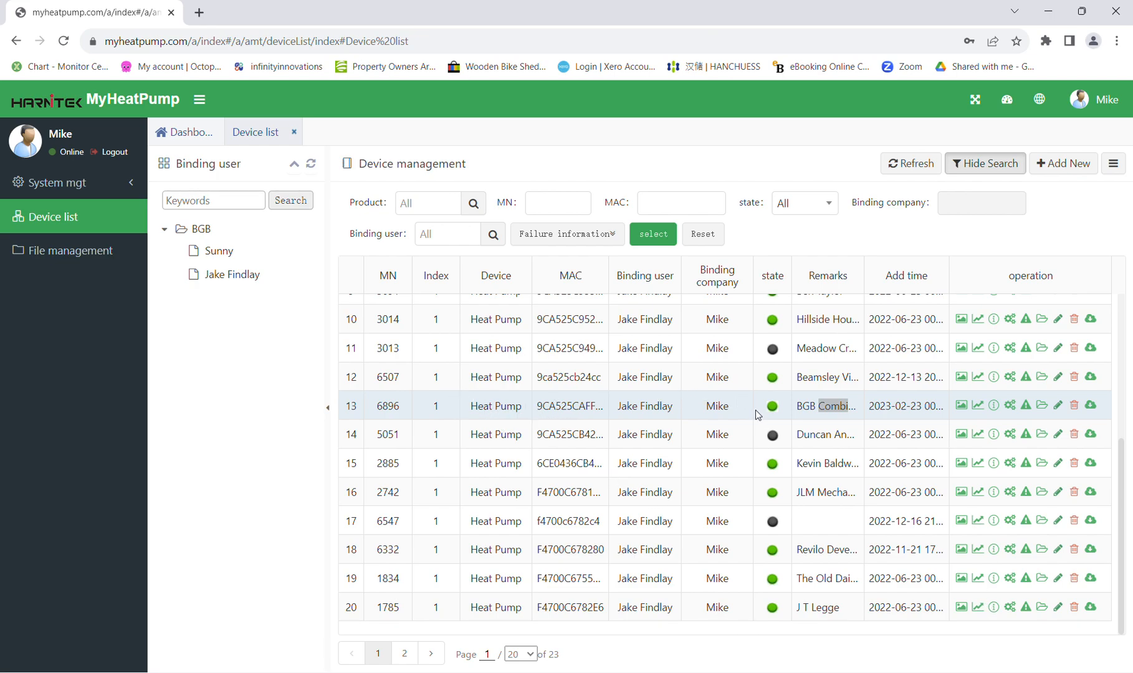
pyautogui.moveTo(961, 406)
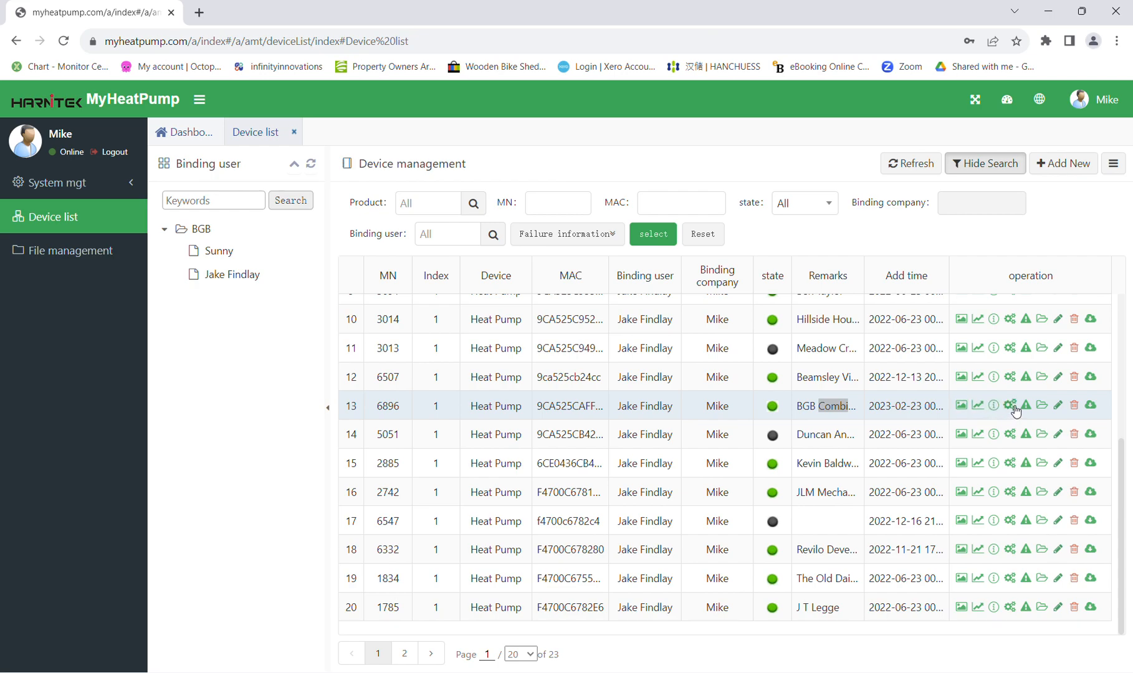
pyautogui.moveTo(962, 406)
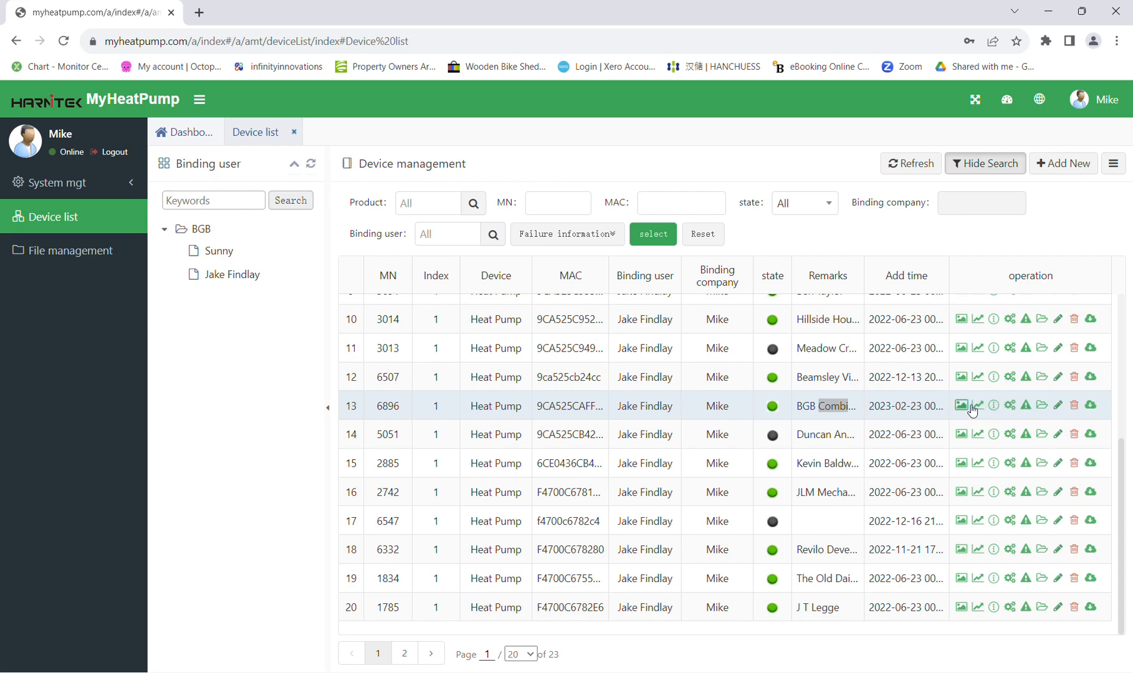
# - Plot history curves of hot water temperature and heating control signal for heat pump 6896
pyautogui.click(977, 405)
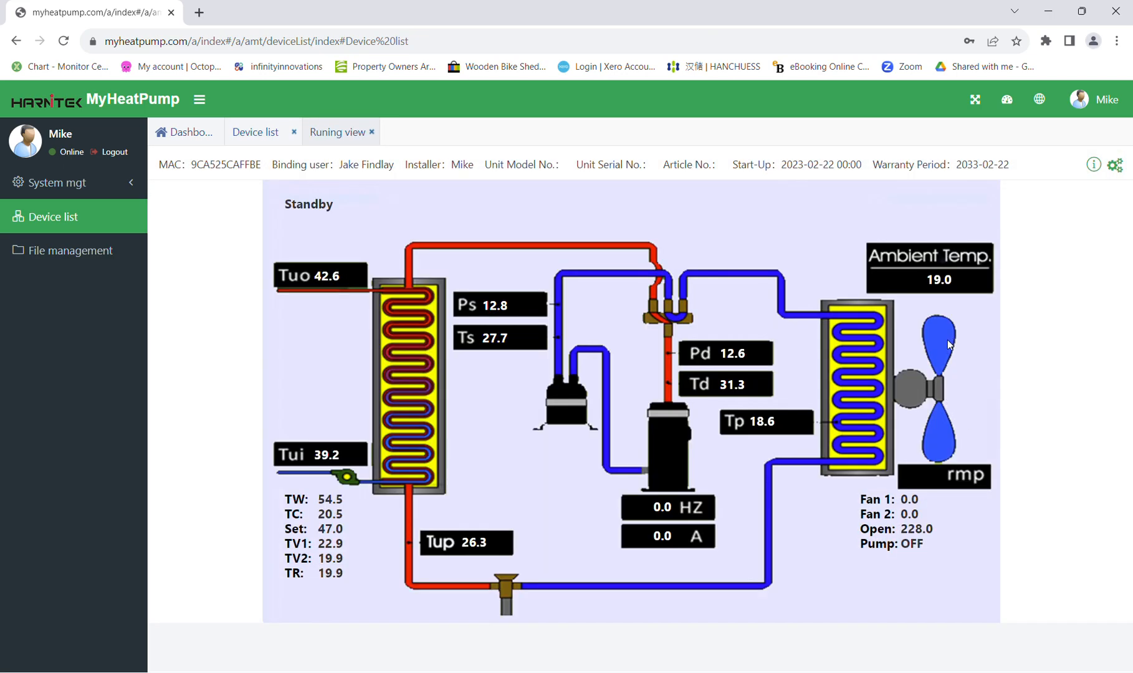
pyautogui.moveTo(940, 393)
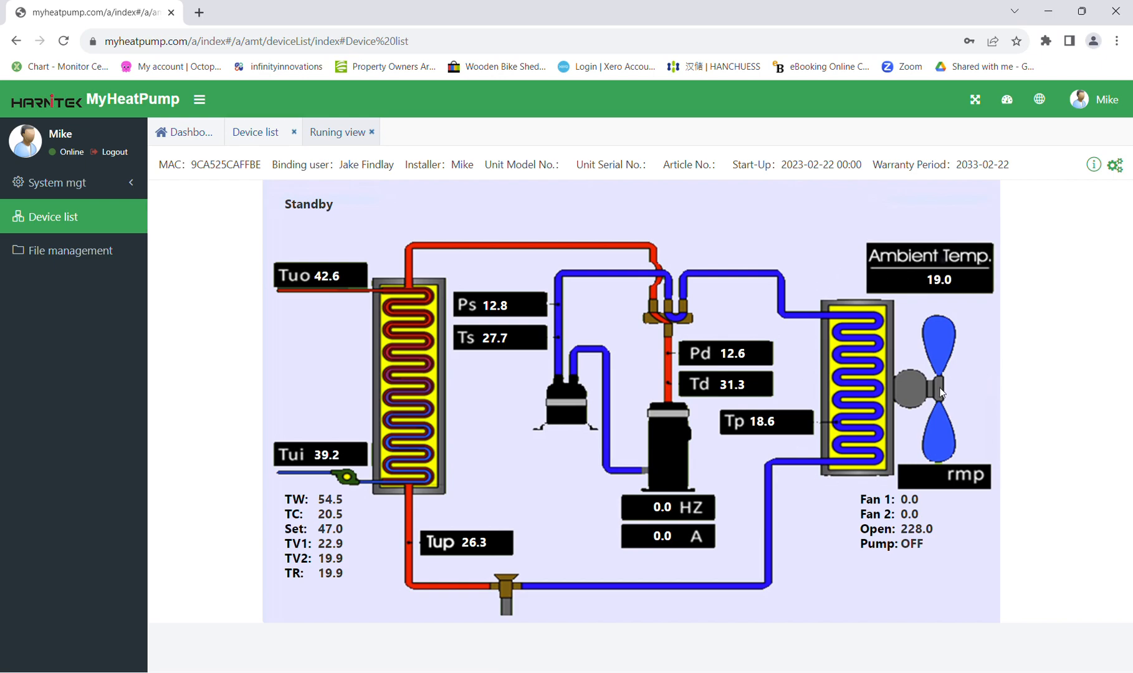
pyautogui.moveTo(921, 339)
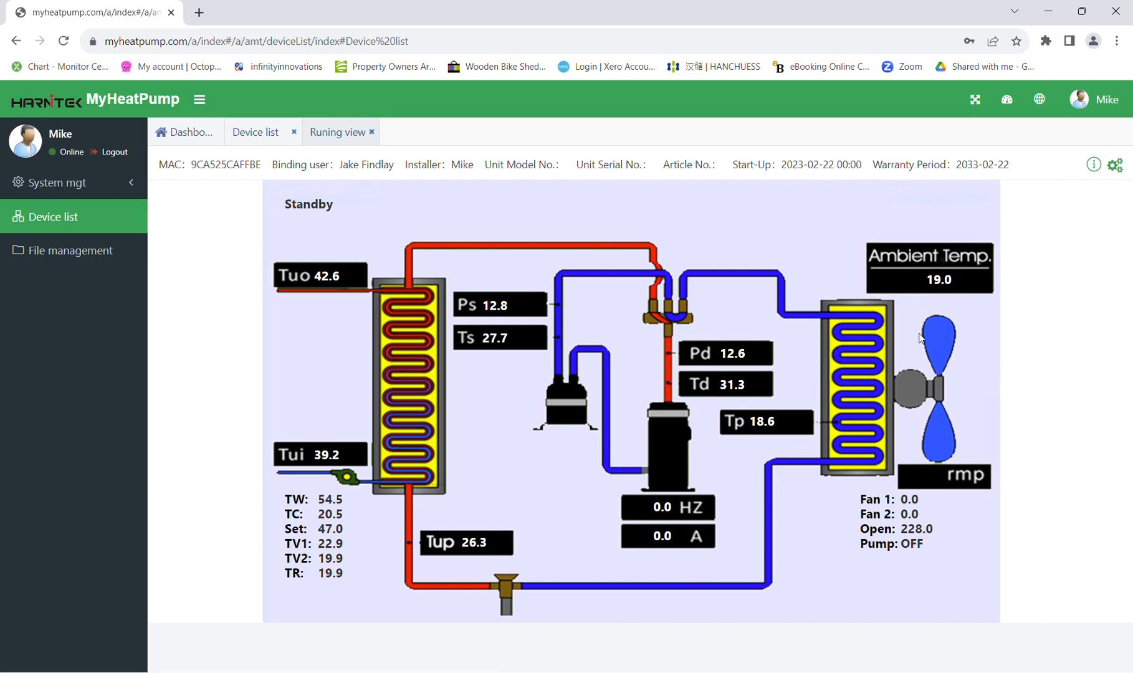
pyautogui.moveTo(665, 289)
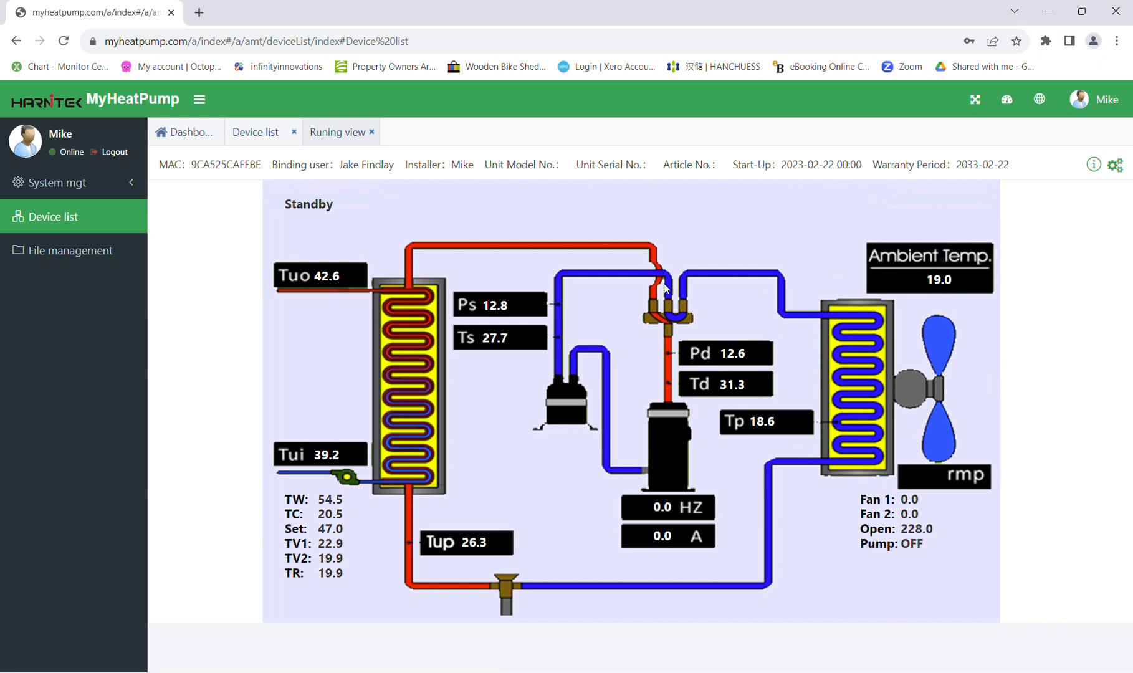
pyautogui.moveTo(591, 294)
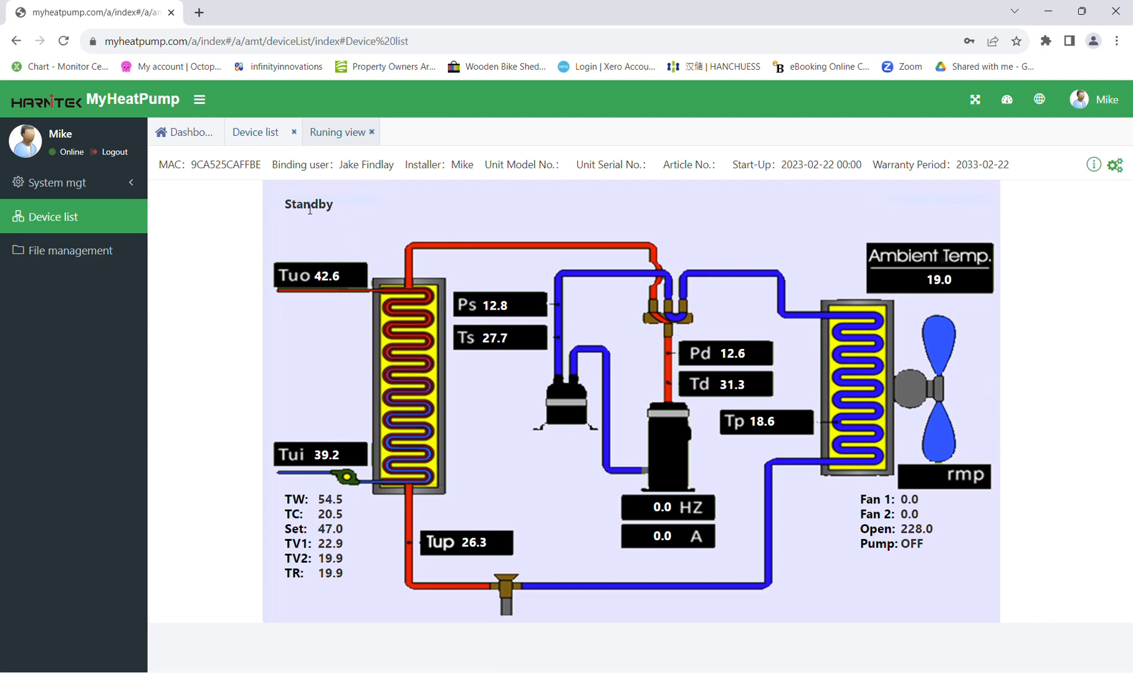
pyautogui.moveTo(361, 451)
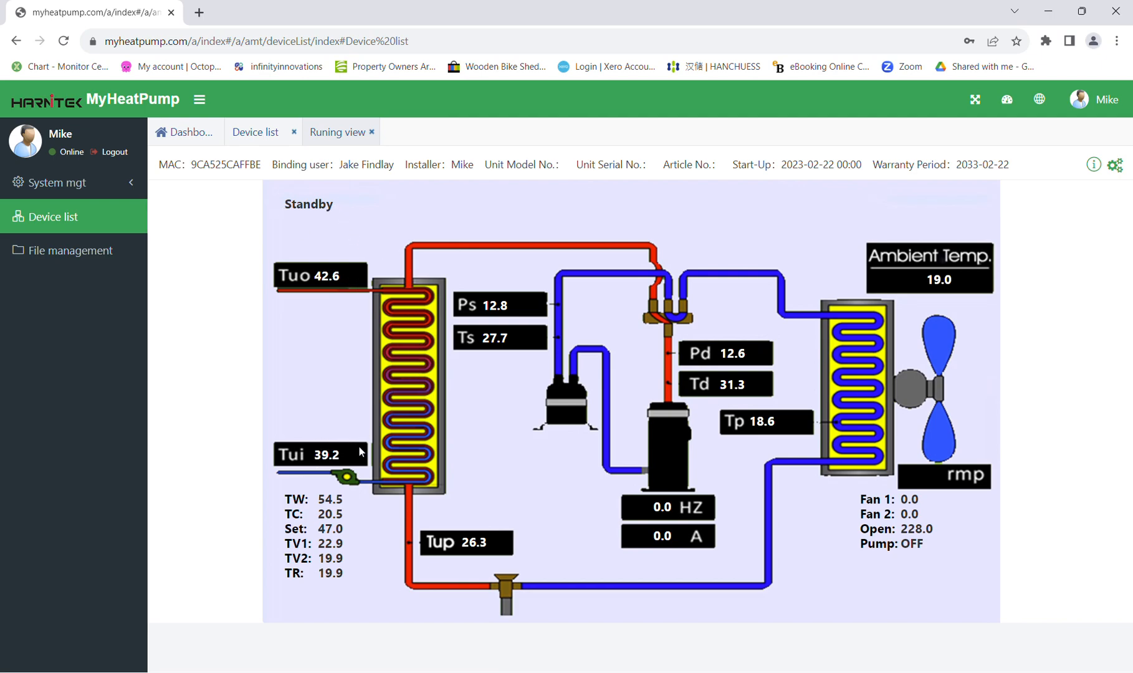
pyautogui.moveTo(318, 515)
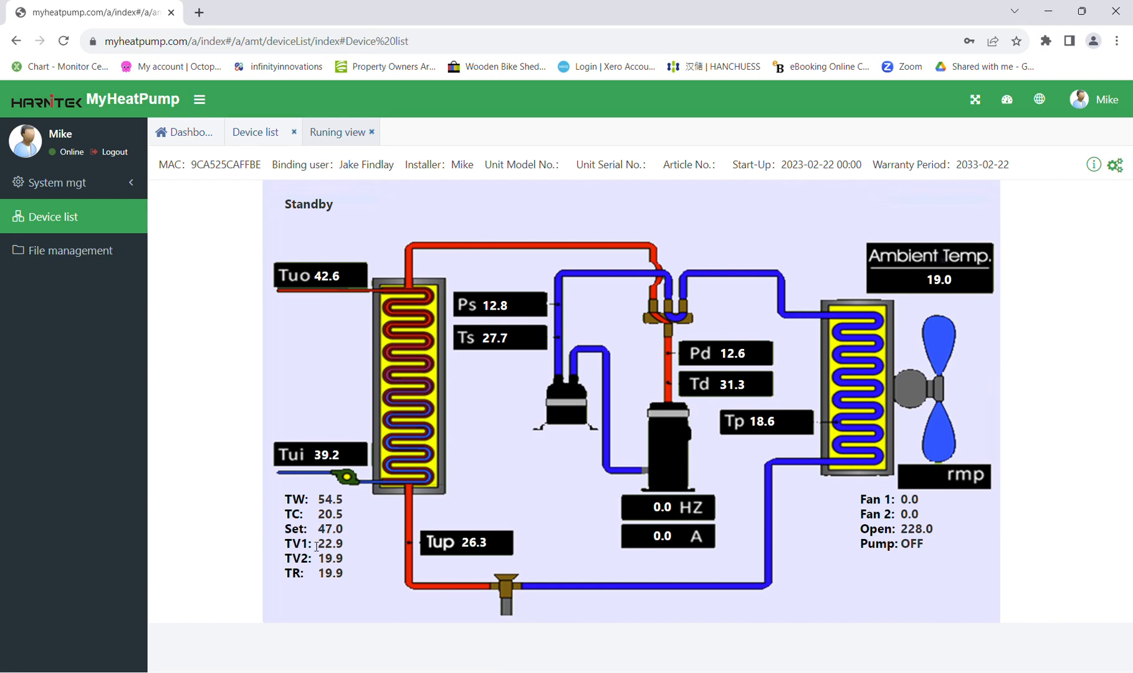
pyautogui.moveTo(336, 569)
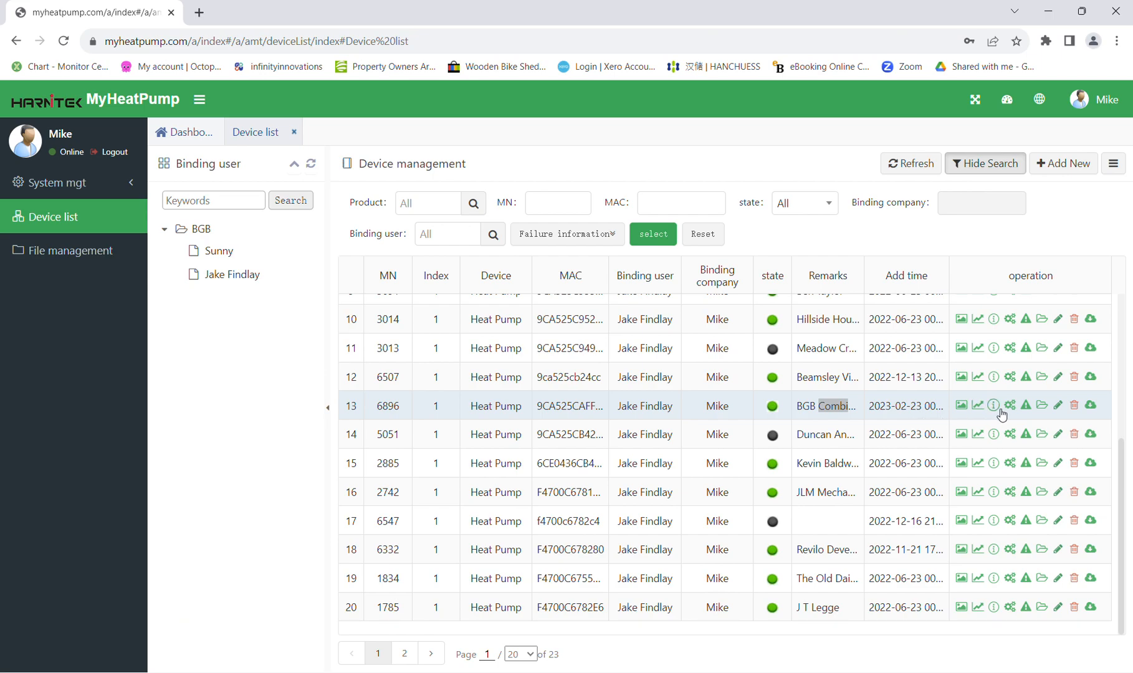
pyautogui.click(977, 405)
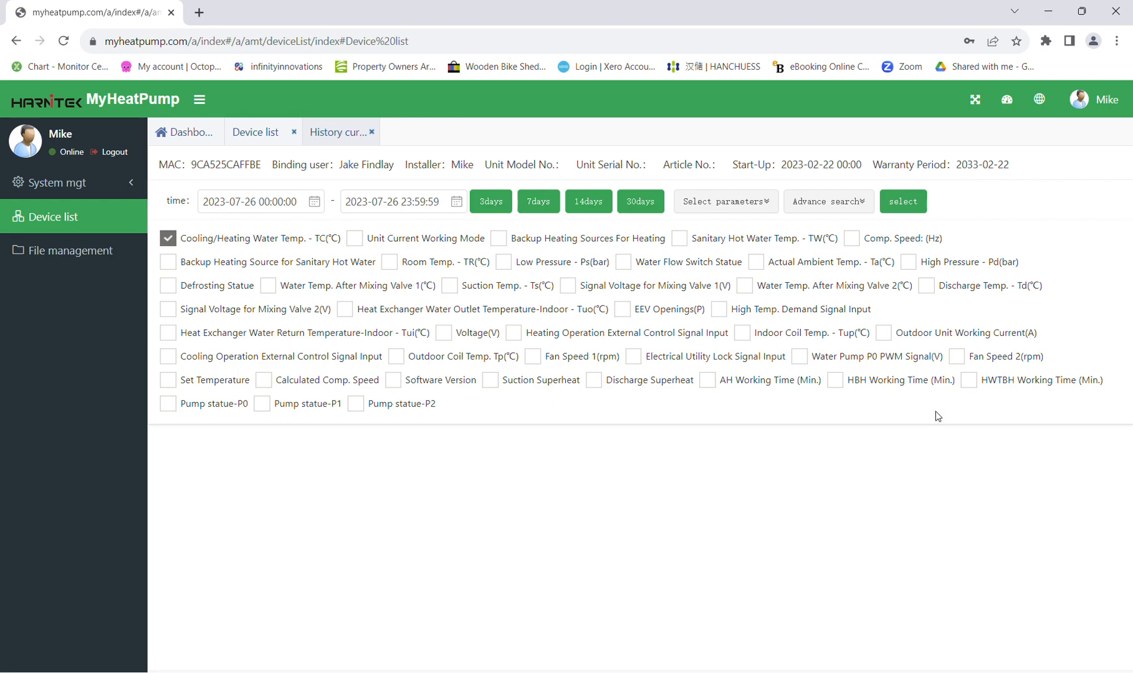
pyautogui.moveTo(923, 425)
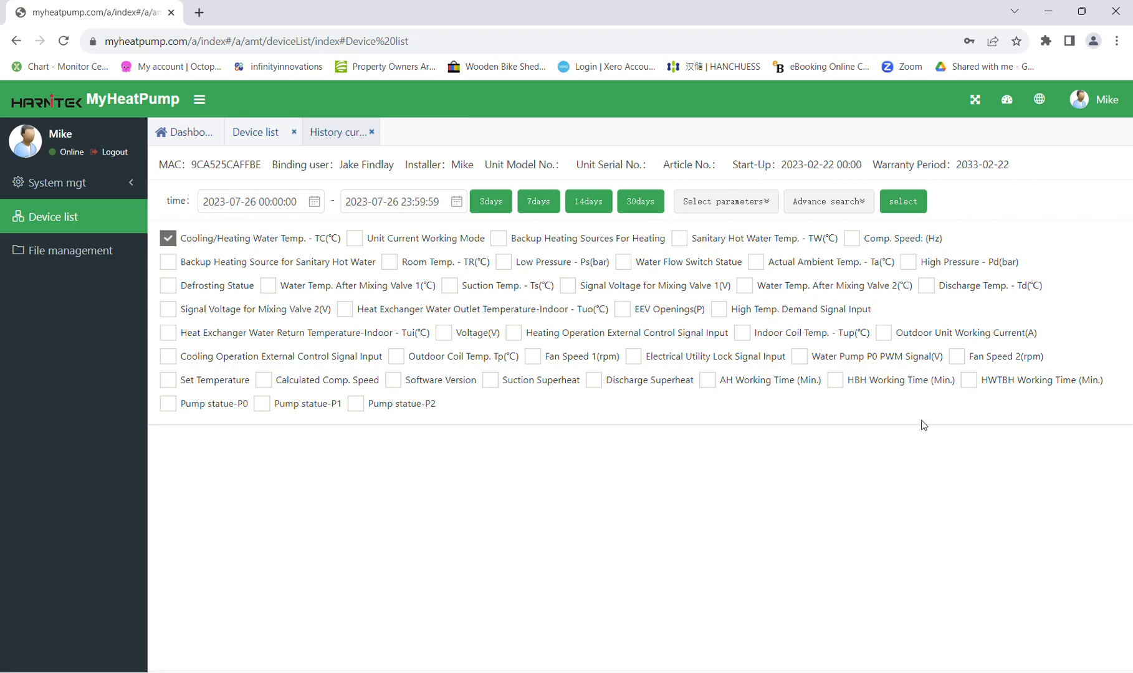
pyautogui.moveTo(309, 250)
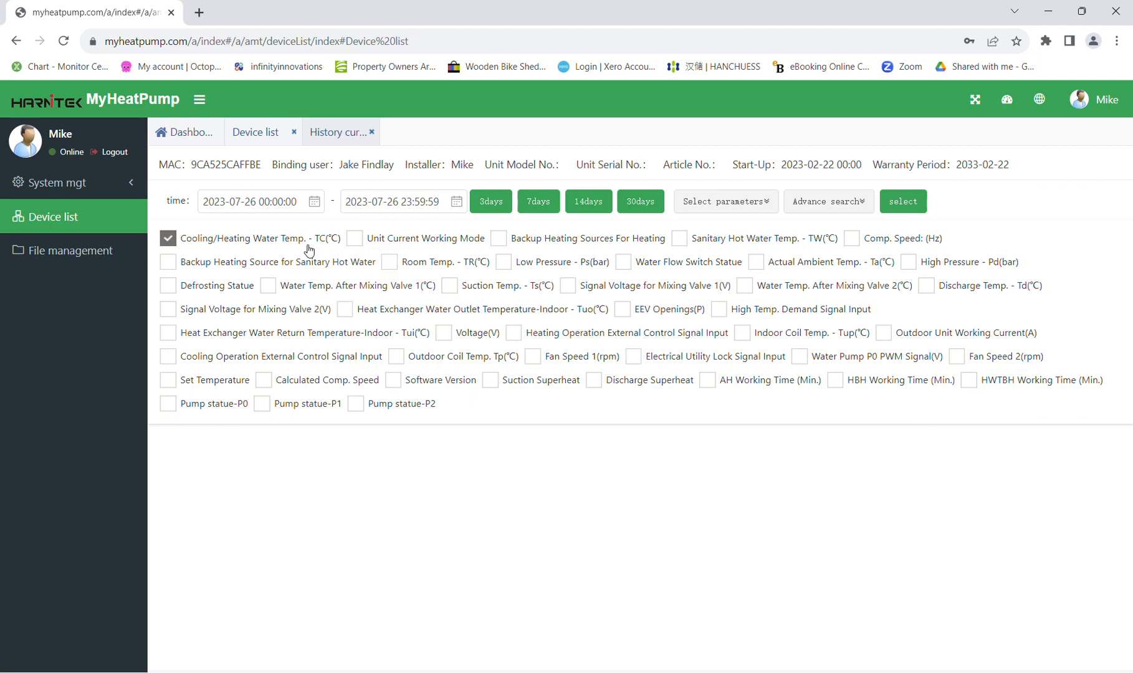
pyautogui.click(679, 239)
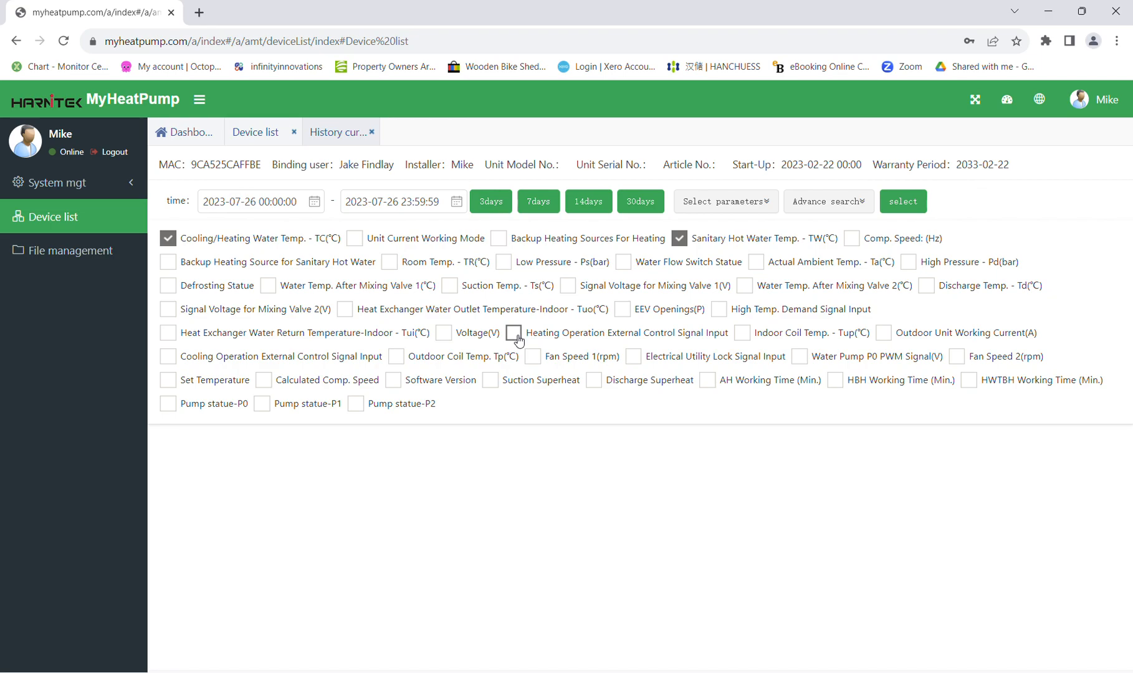
pyautogui.click(513, 334)
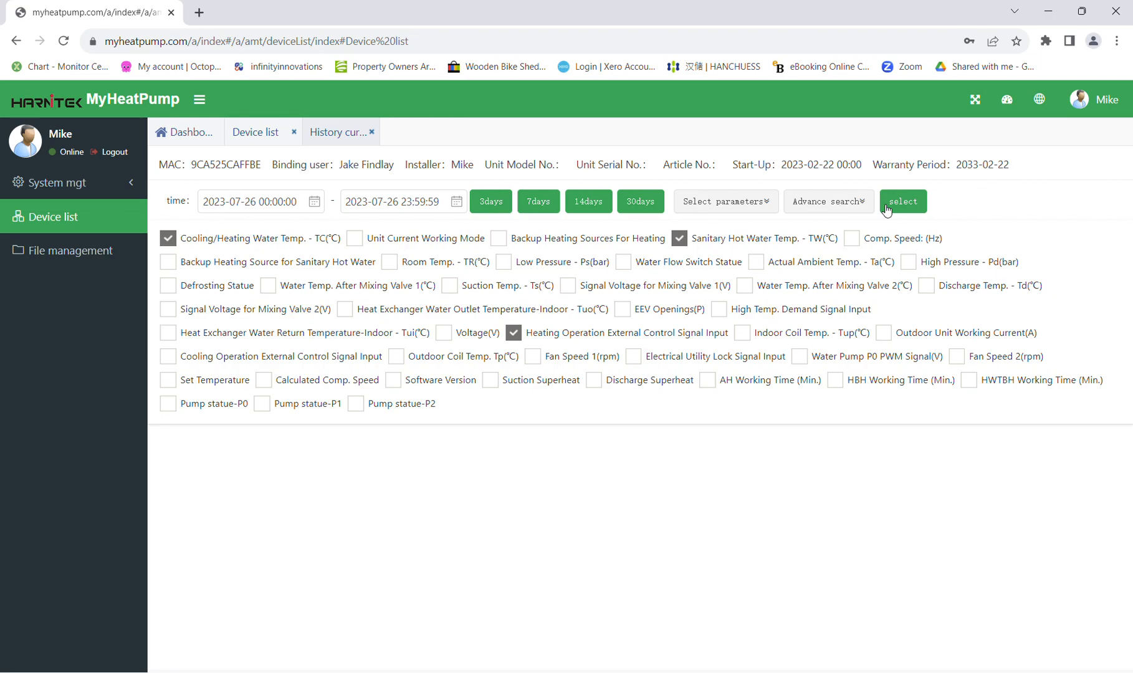
pyautogui.click(902, 201)
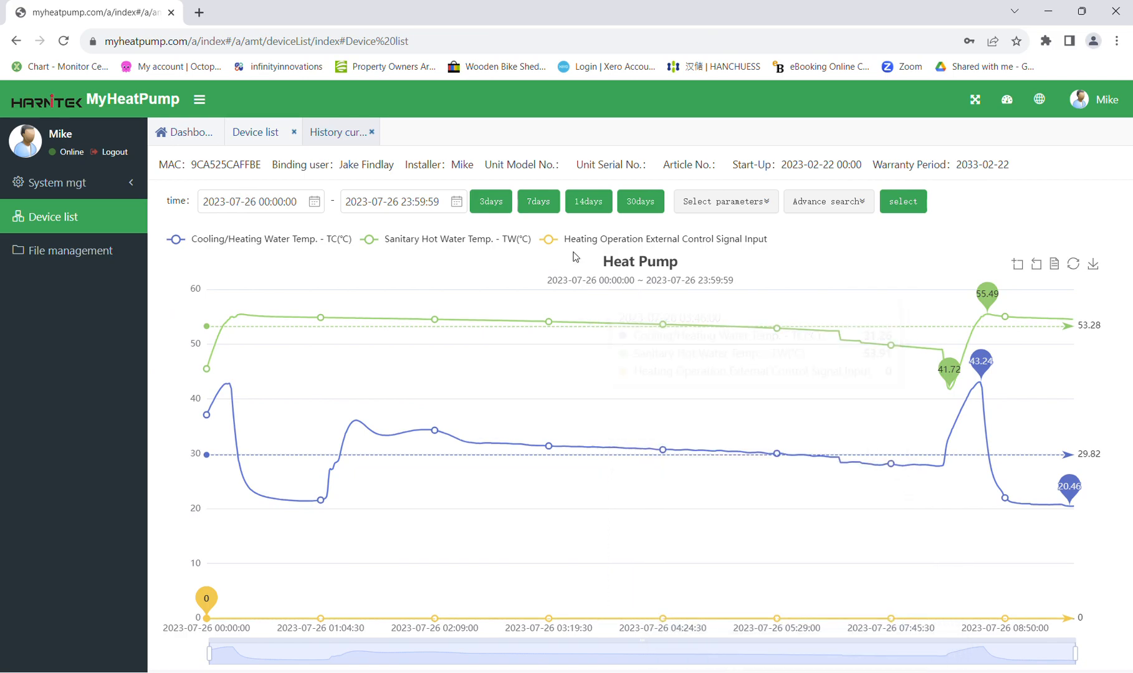
pyautogui.moveTo(394, 442)
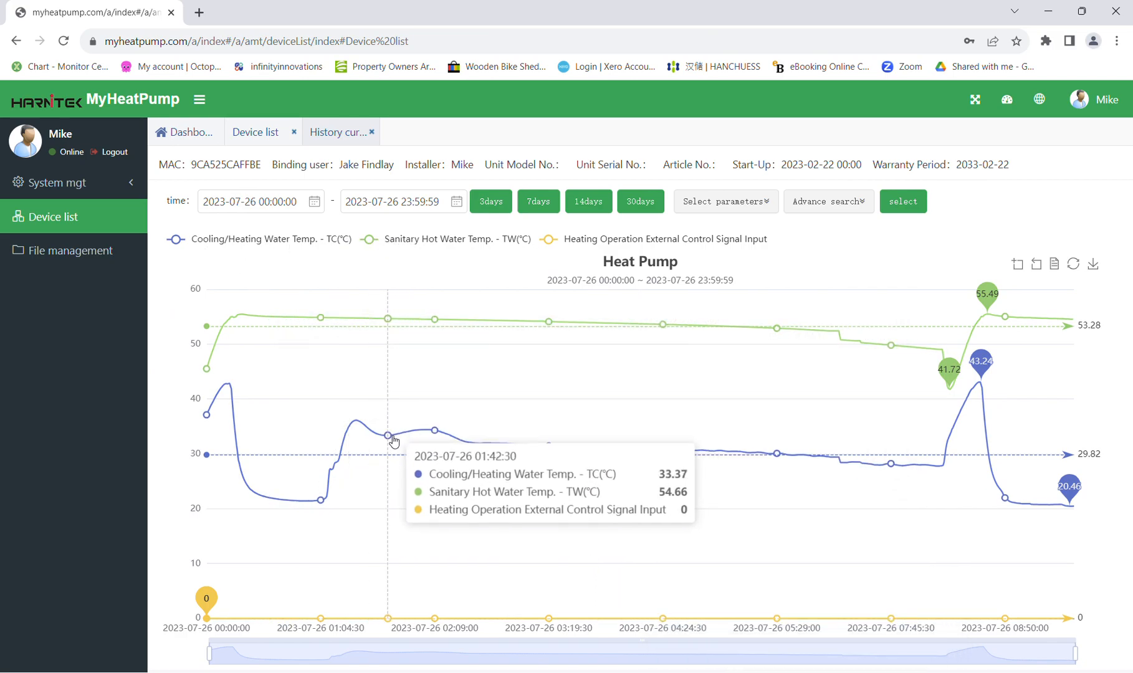
pyautogui.click(371, 132)
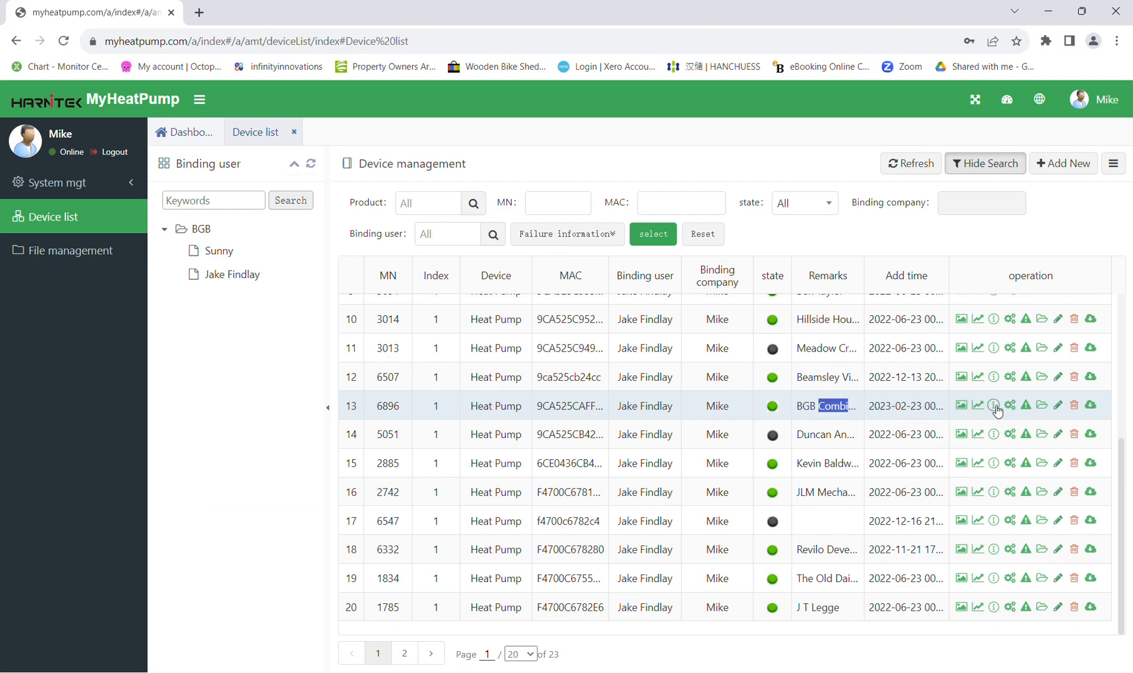
pyautogui.click(993, 405)
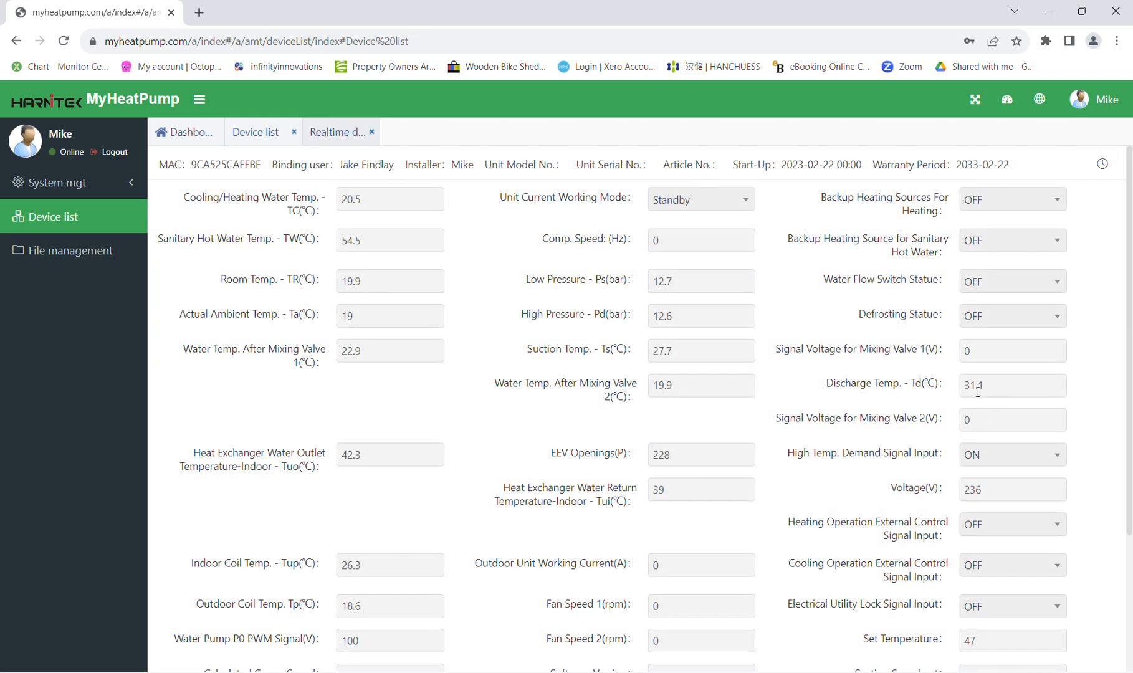
pyautogui.moveTo(948, 392)
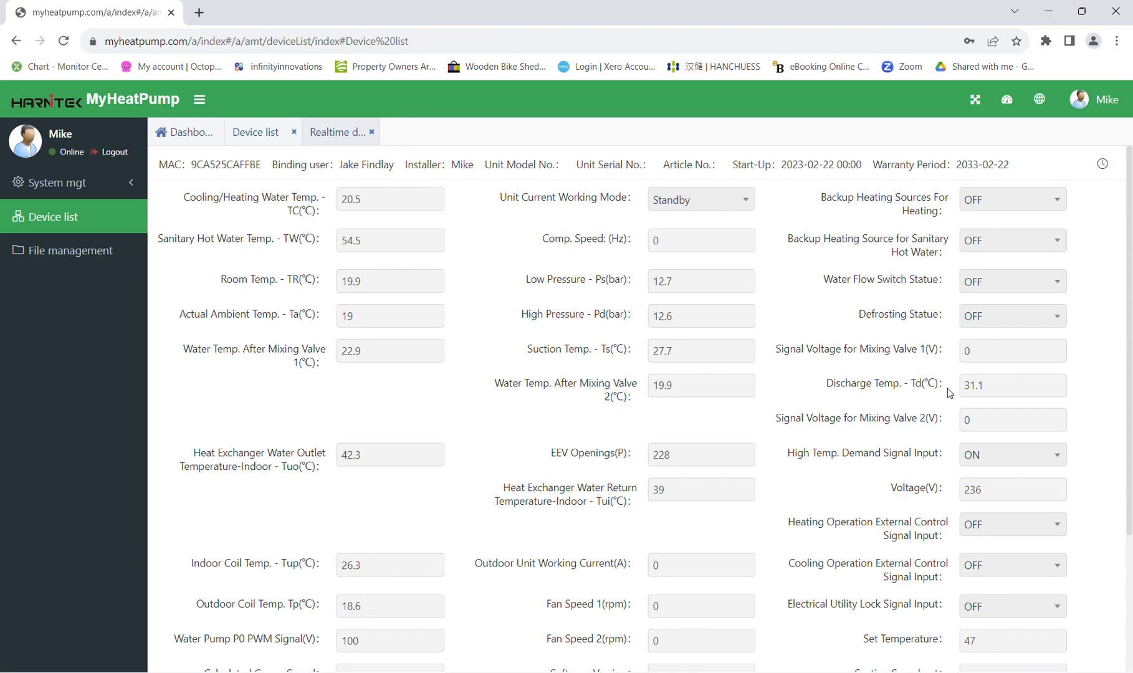
pyautogui.scroll(-3)
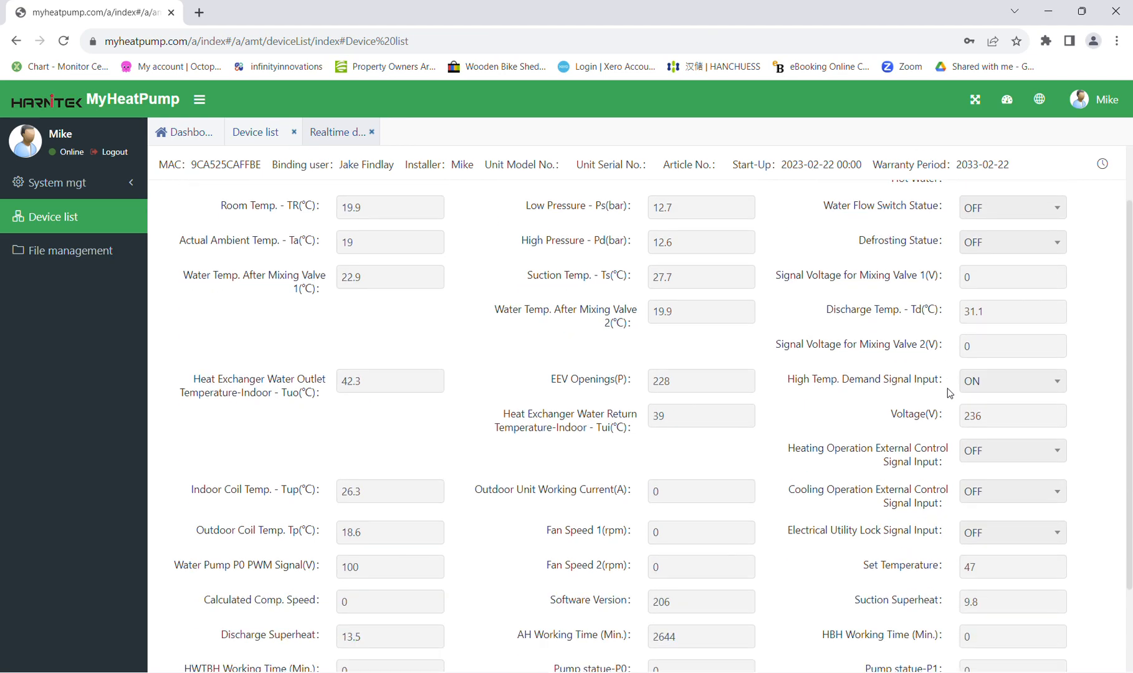
pyautogui.moveTo(606, 499)
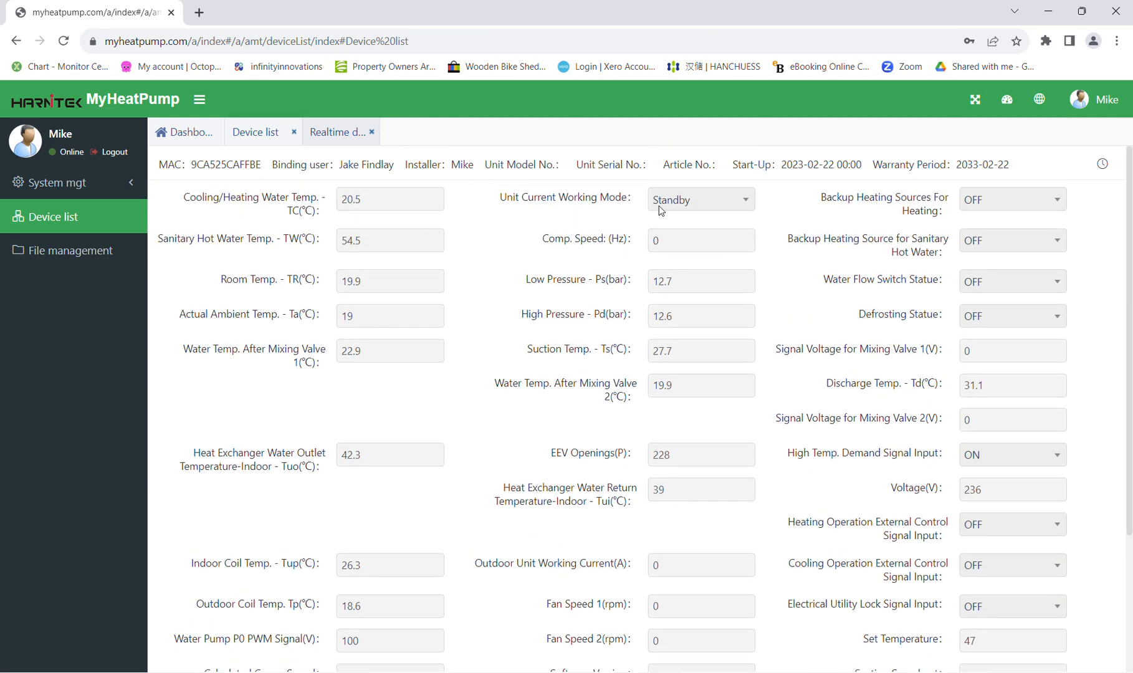
pyautogui.moveTo(684, 212)
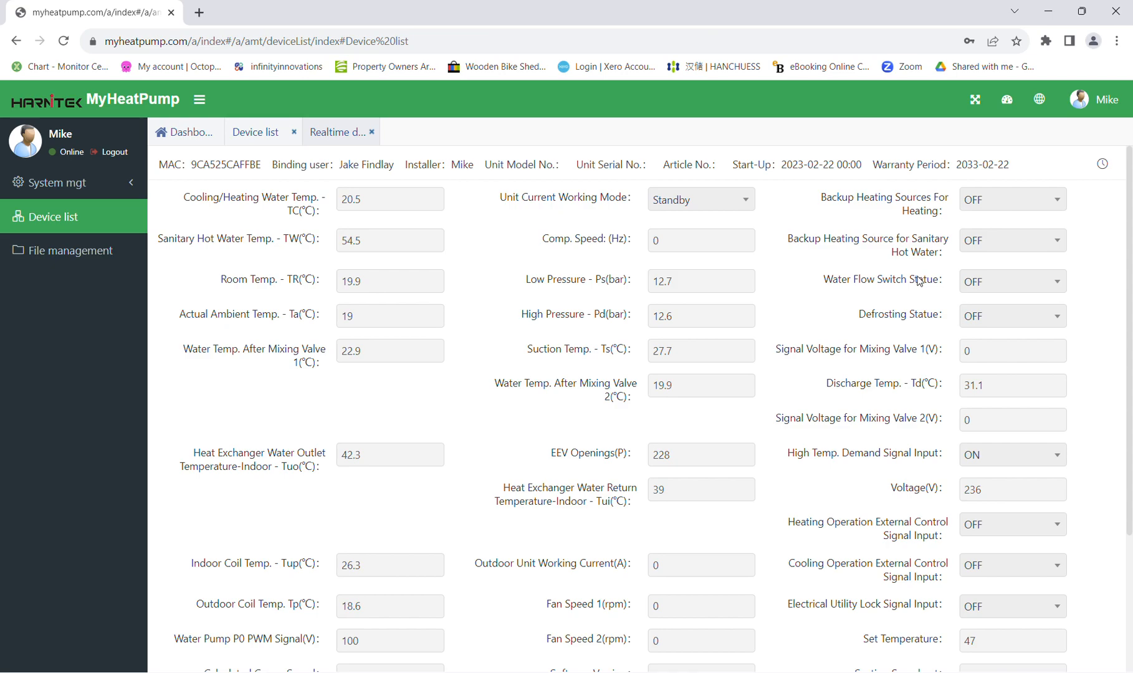
pyautogui.moveTo(992, 204)
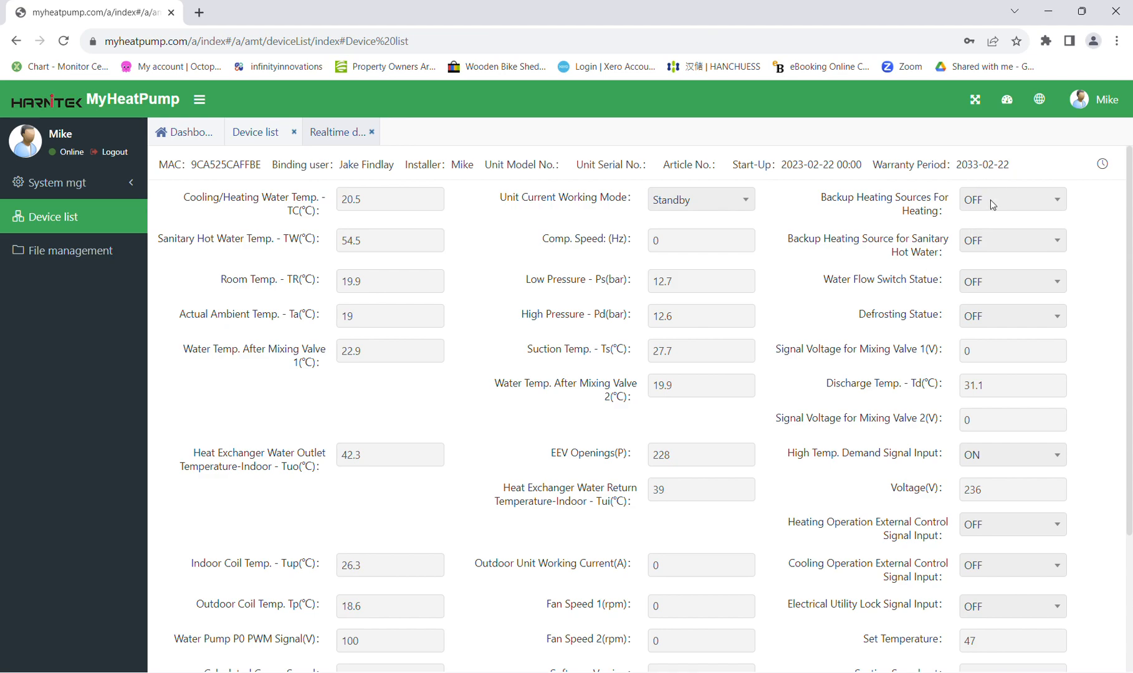
pyautogui.moveTo(417, 122)
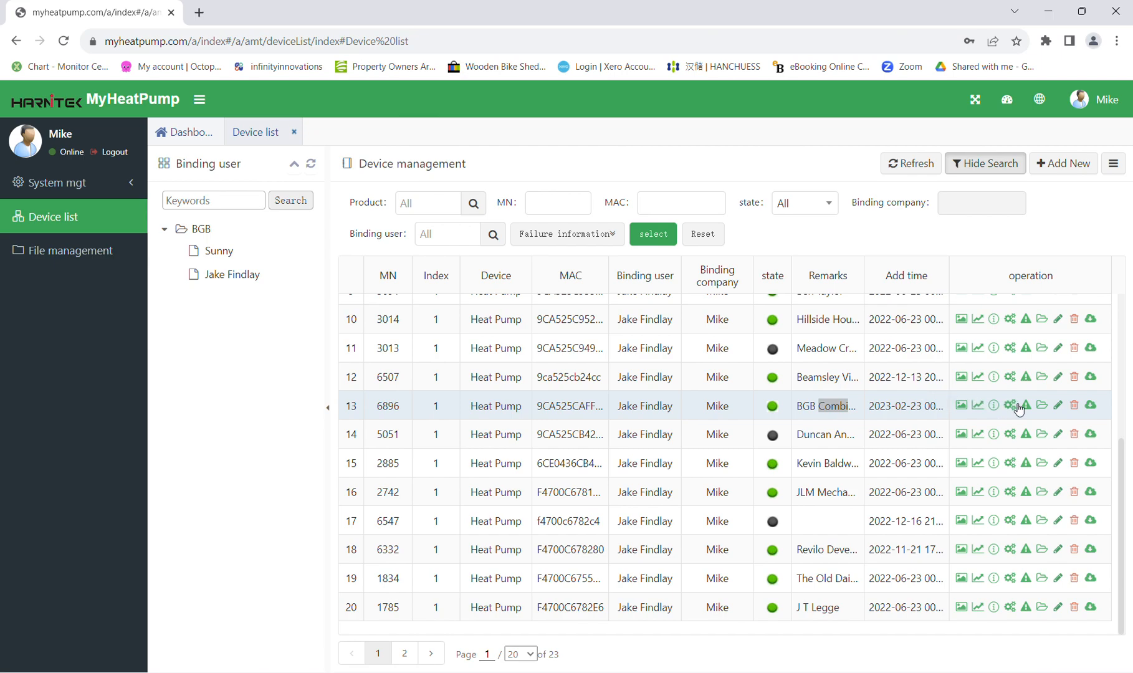
pyautogui.moveTo(1014, 410)
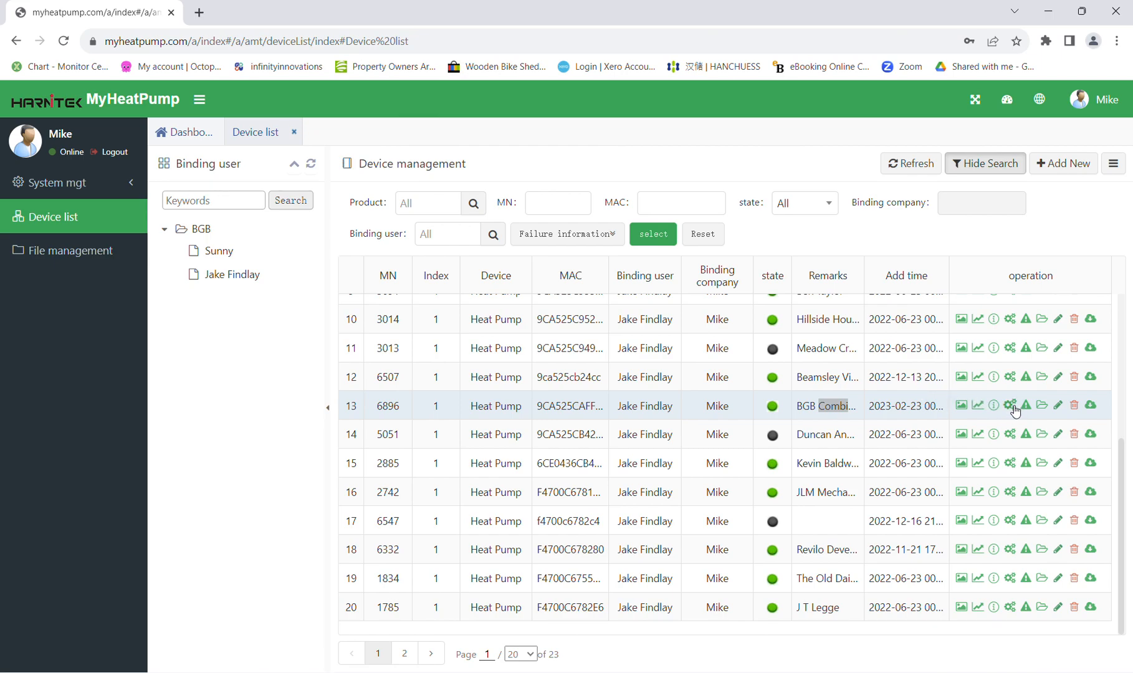
pyautogui.click(1011, 405)
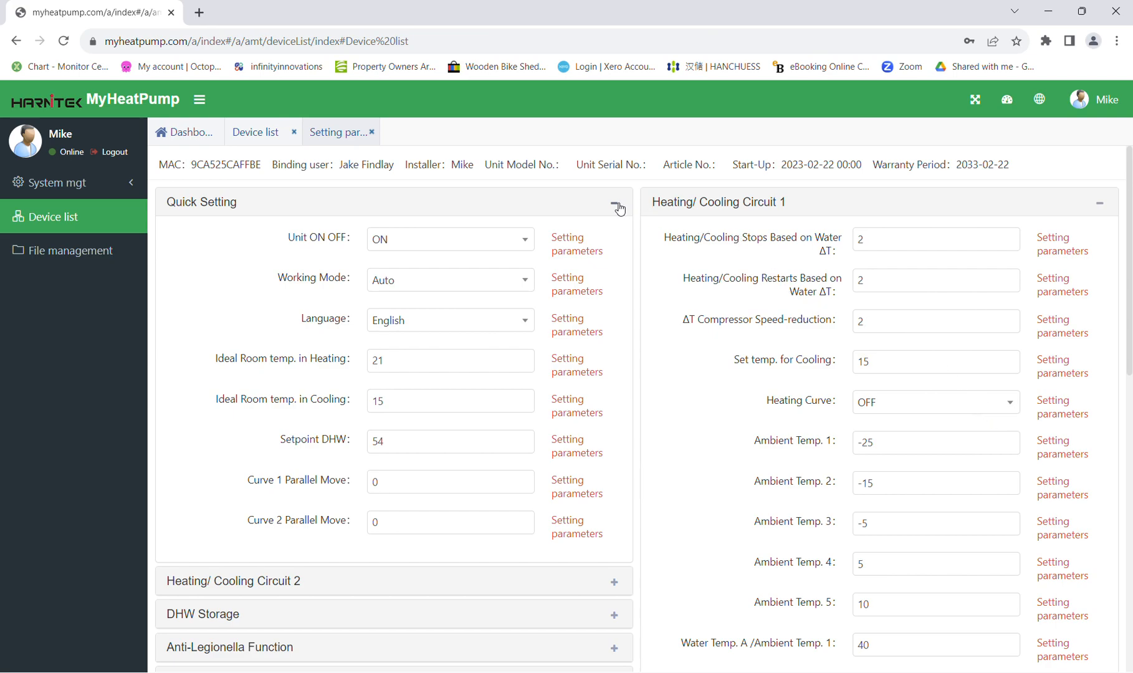
pyautogui.click(620, 207)
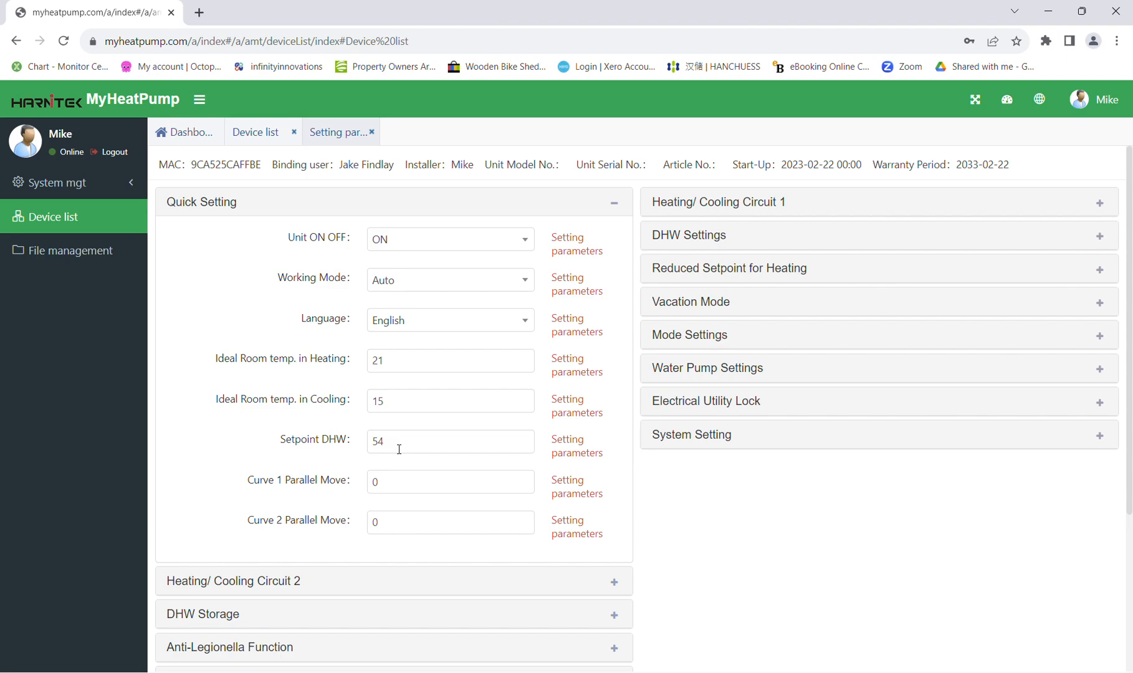
pyautogui.click(614, 202)
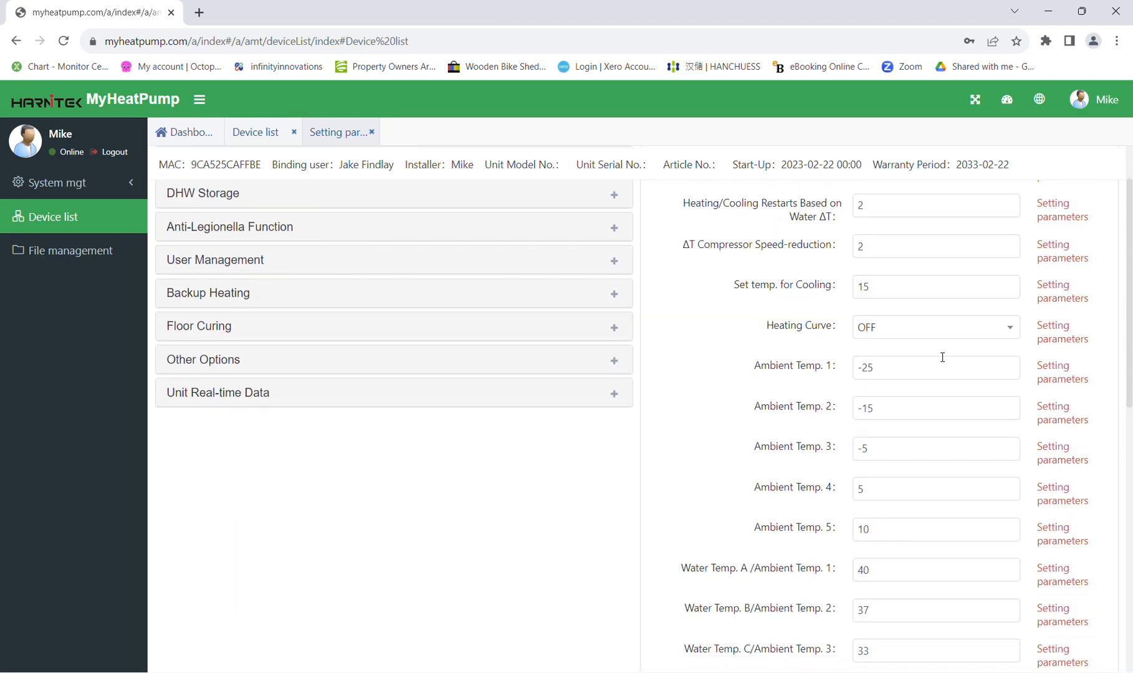
pyautogui.scroll(-3)
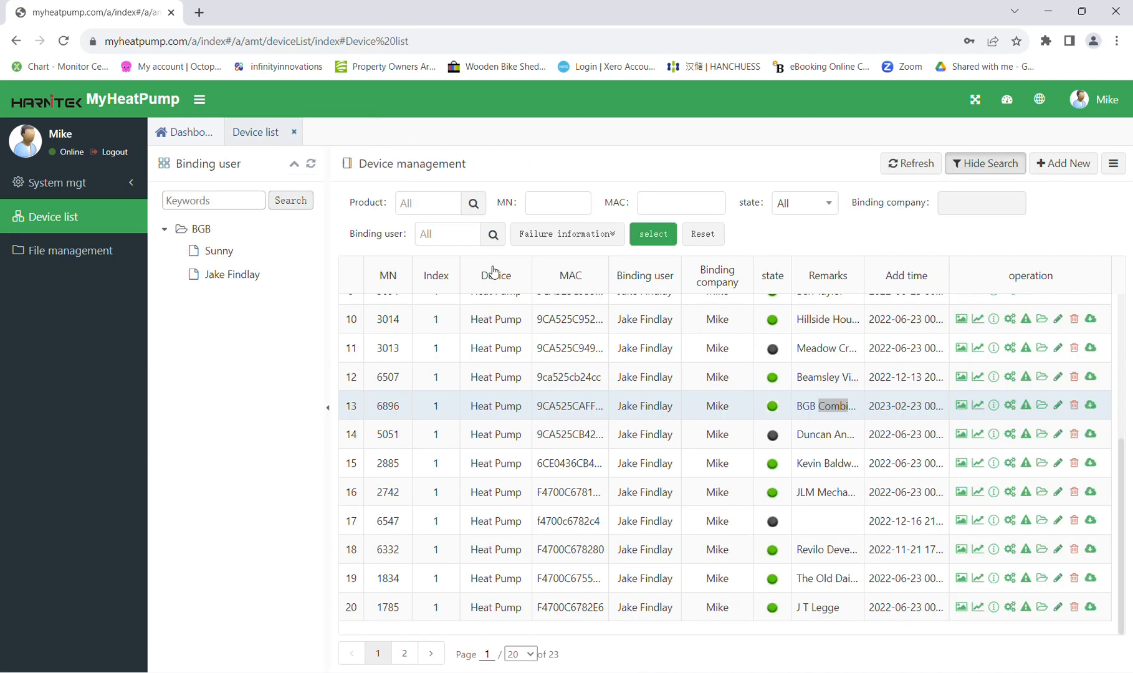
pyautogui.moveTo(1028, 410)
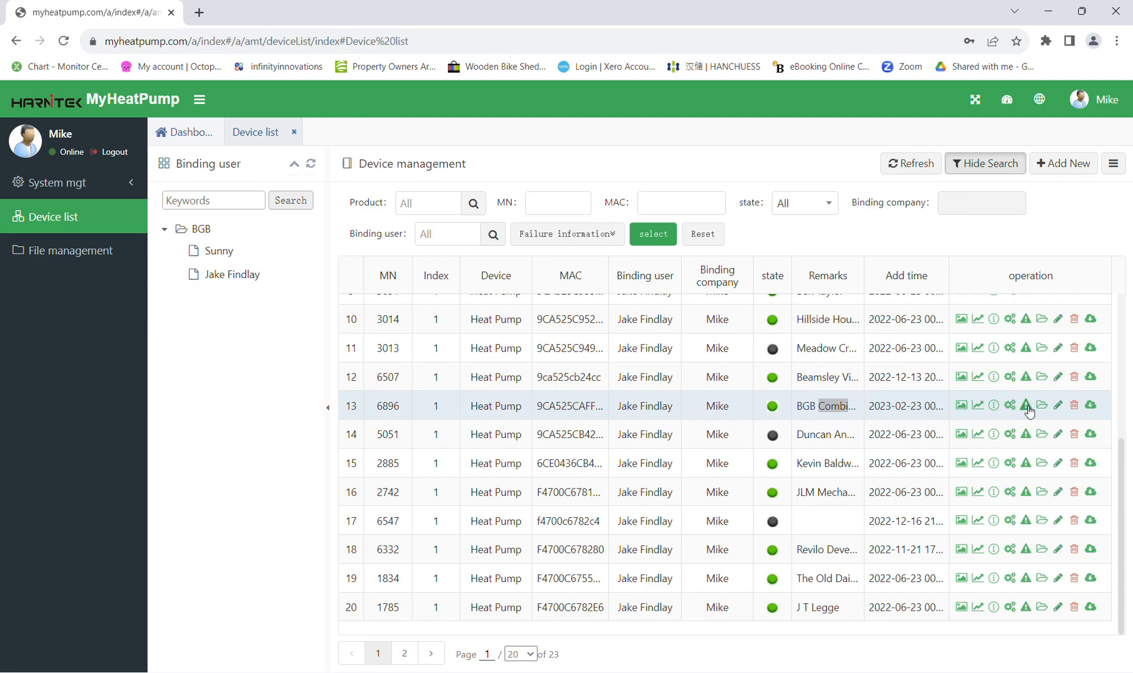
# - Open failure information for heat pump 6896, showing no failures on 26 July 2023
pyautogui.click(1026, 405)
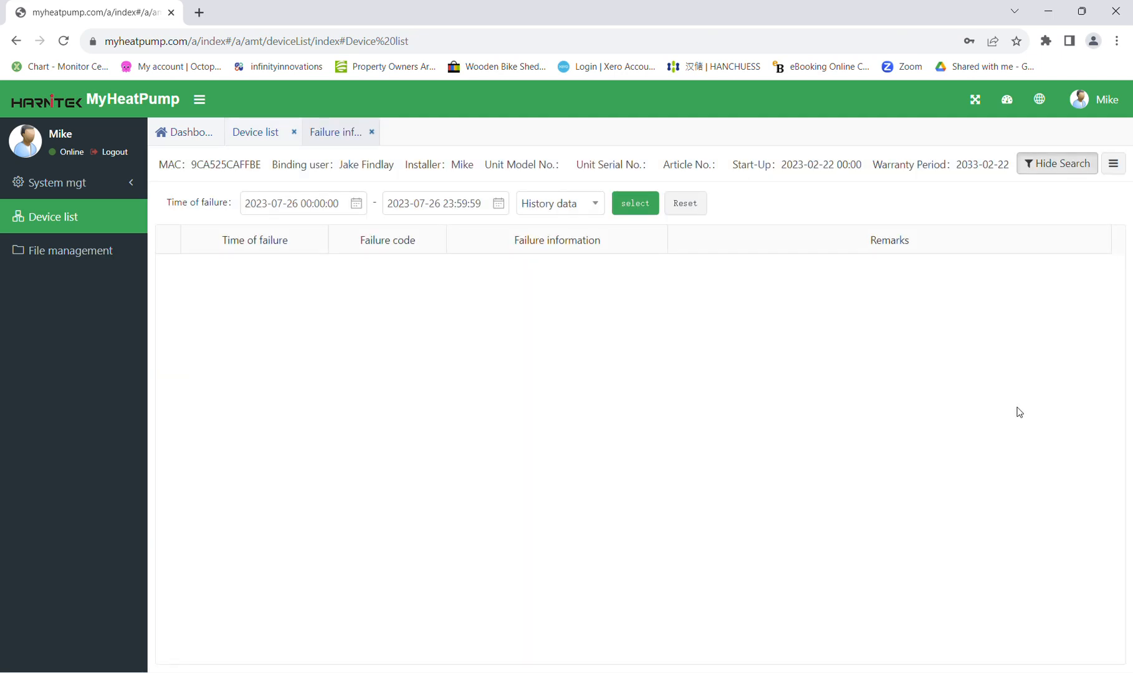
pyautogui.moveTo(993, 383)
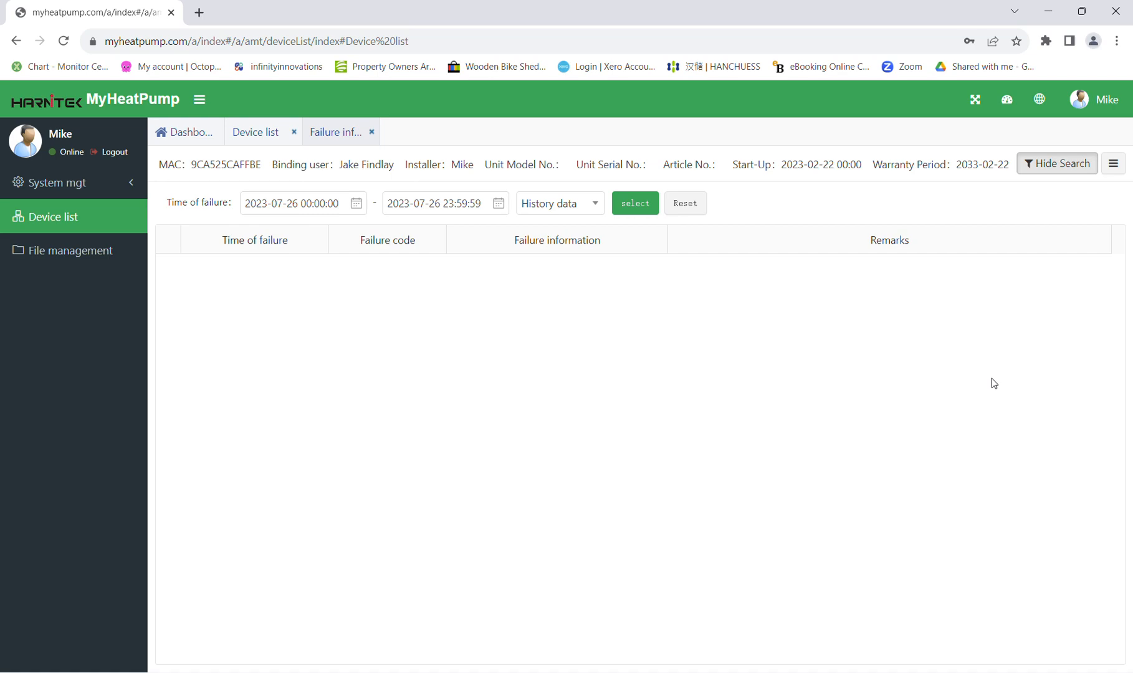
pyautogui.moveTo(266, 264)
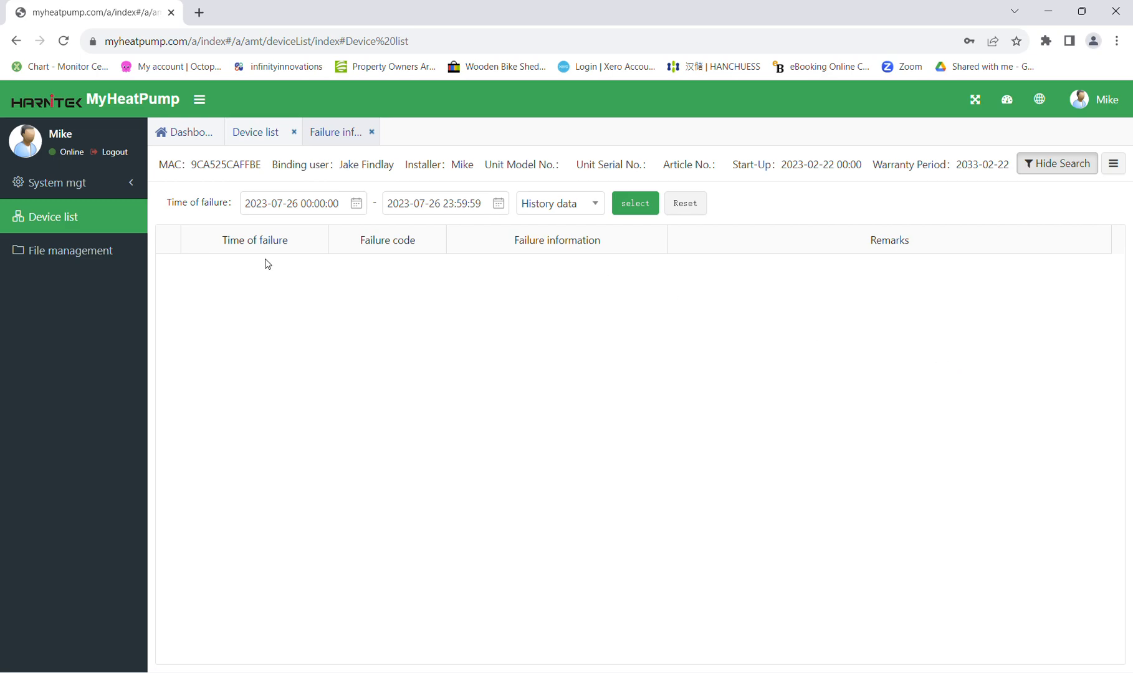
pyautogui.moveTo(752, 288)
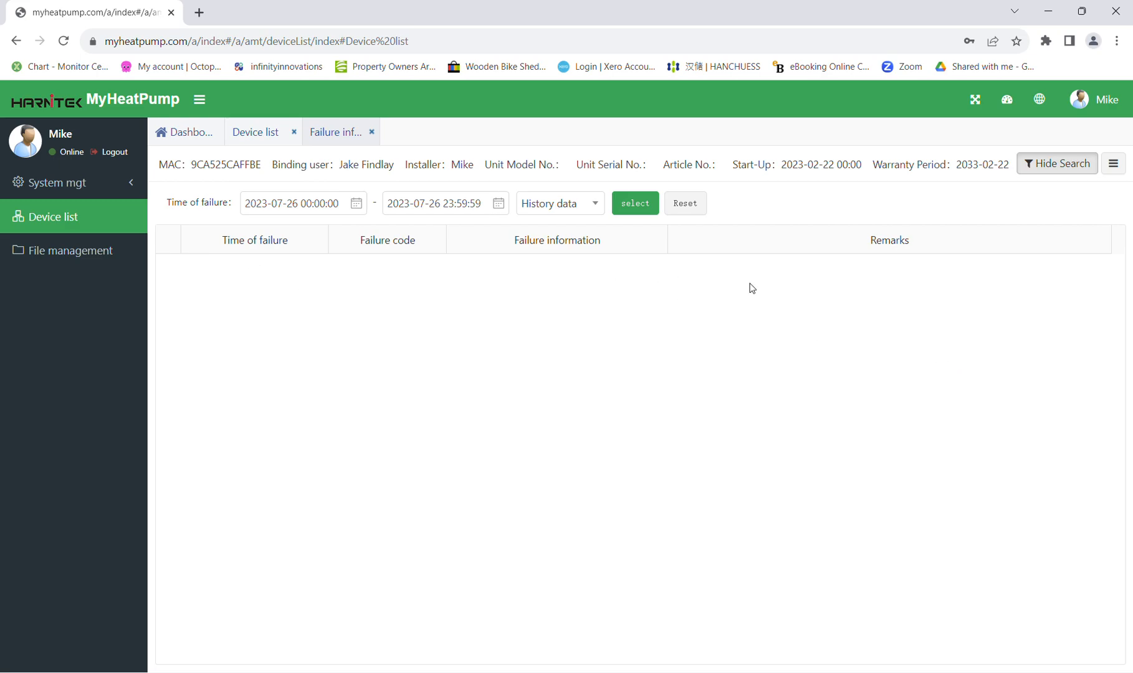
pyautogui.moveTo(788, 297)
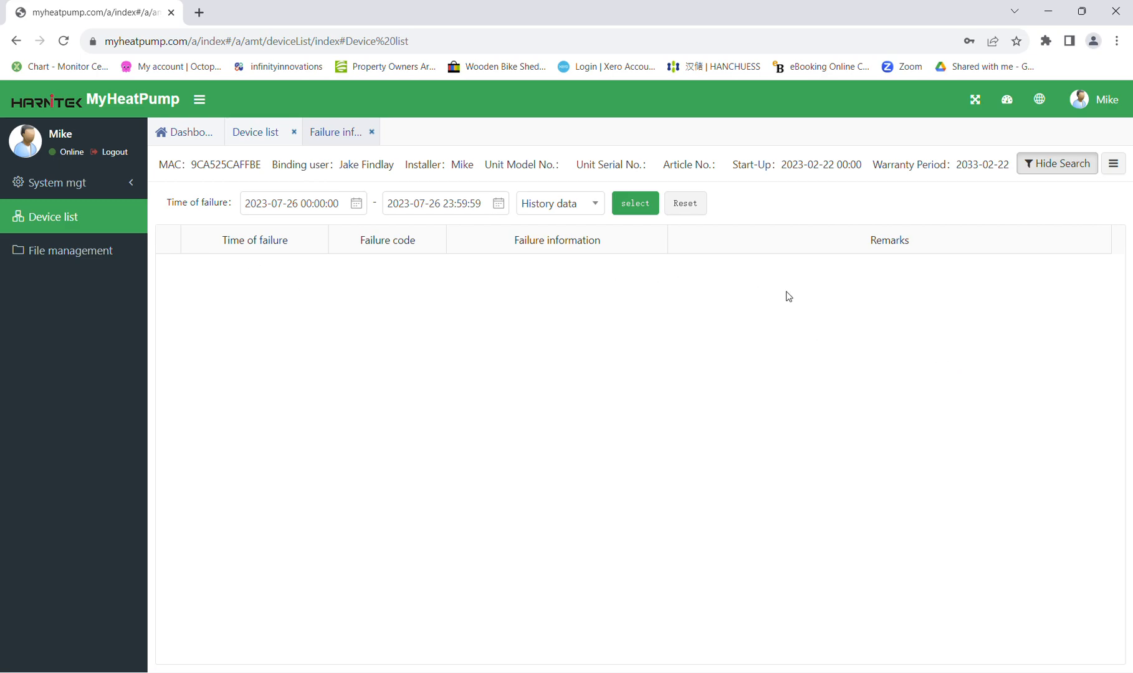